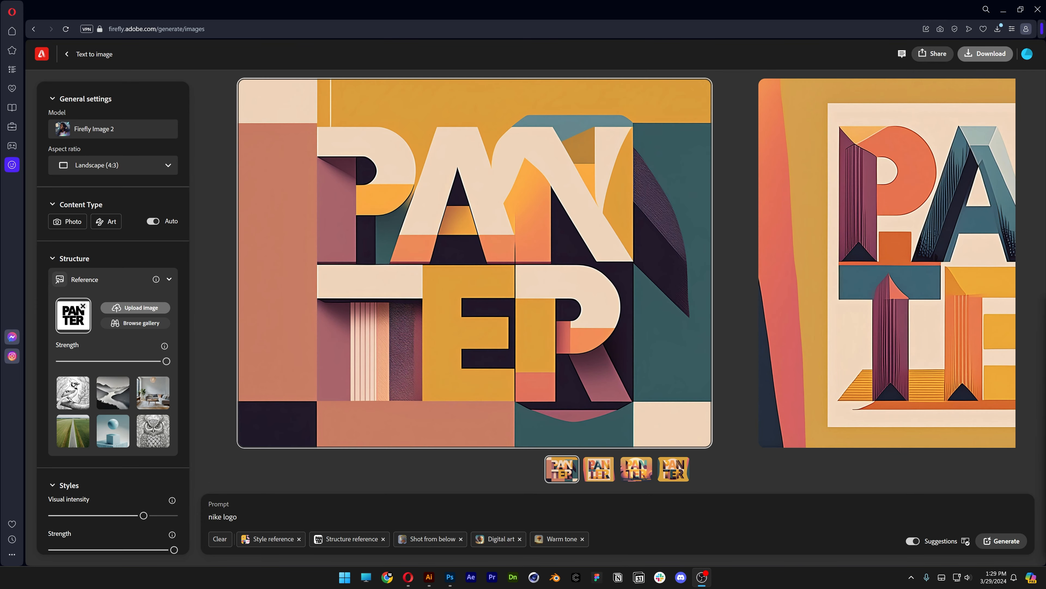
- Clear the PANTER structure reference image and return to the Firefly home page
left_click(135, 323)
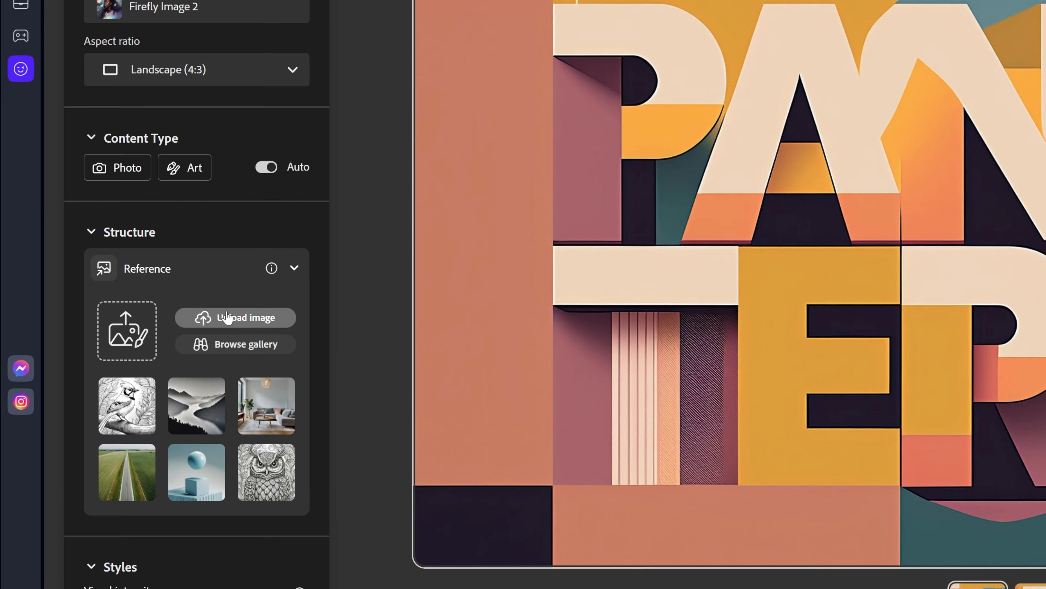
left_click(235, 318)
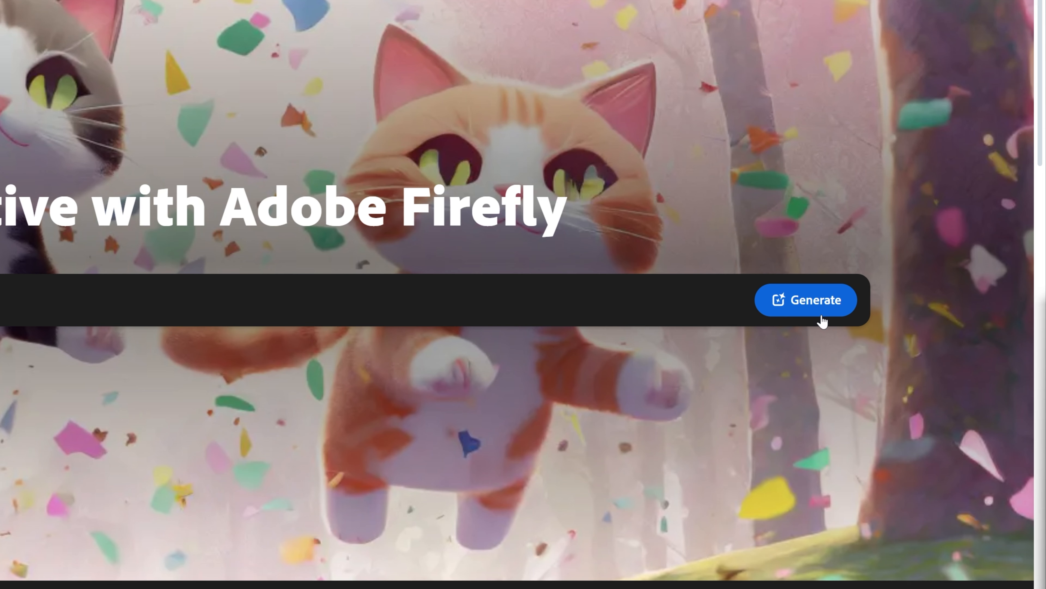
- Leave the community cats example and return to the PANTER Text to image results
left_click(810, 300)
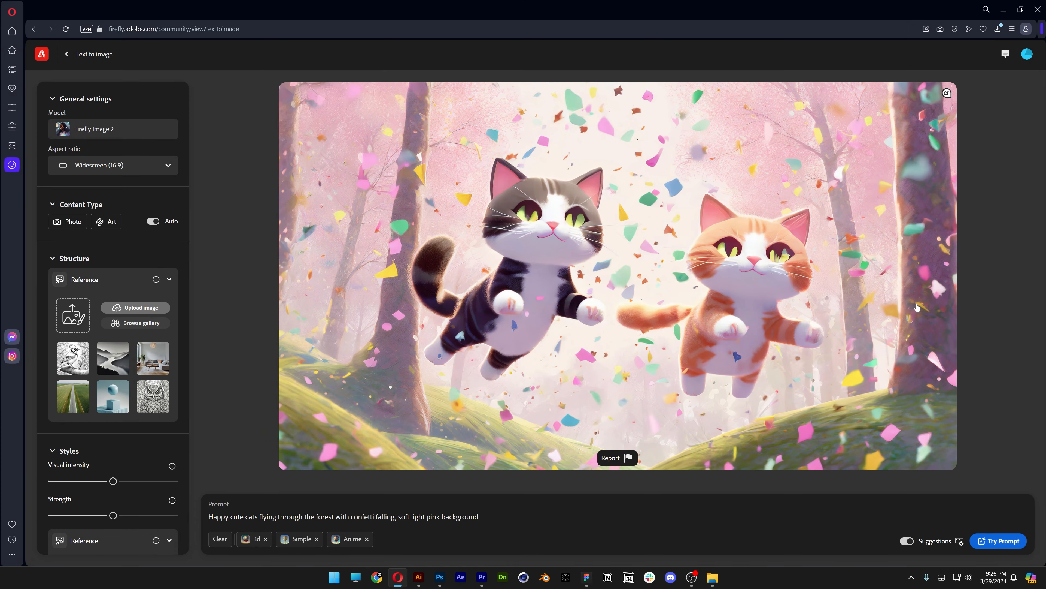
mouse_move(526, 408)
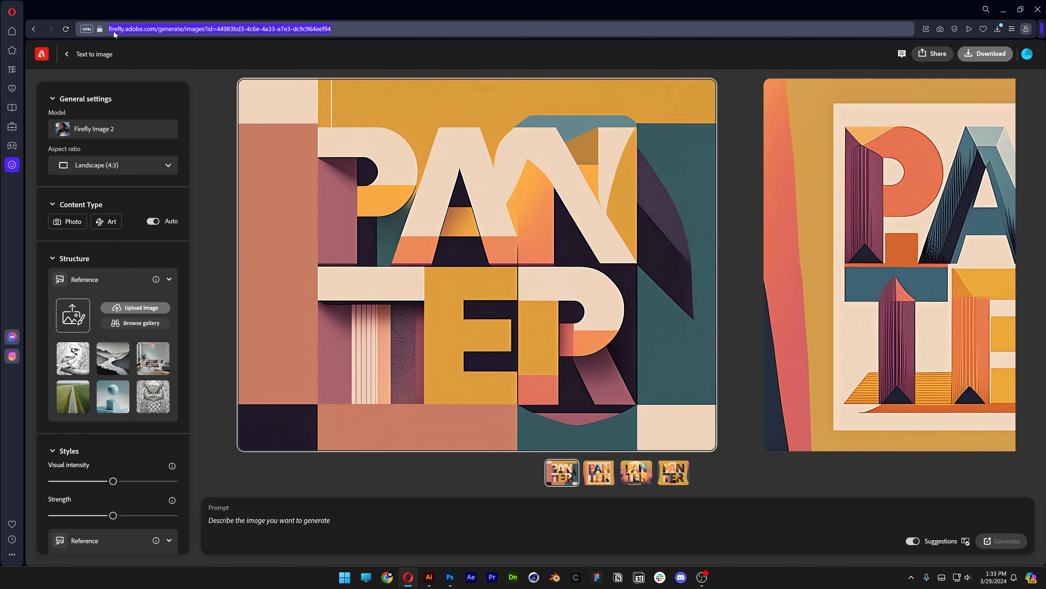
mouse_move(153, 35)
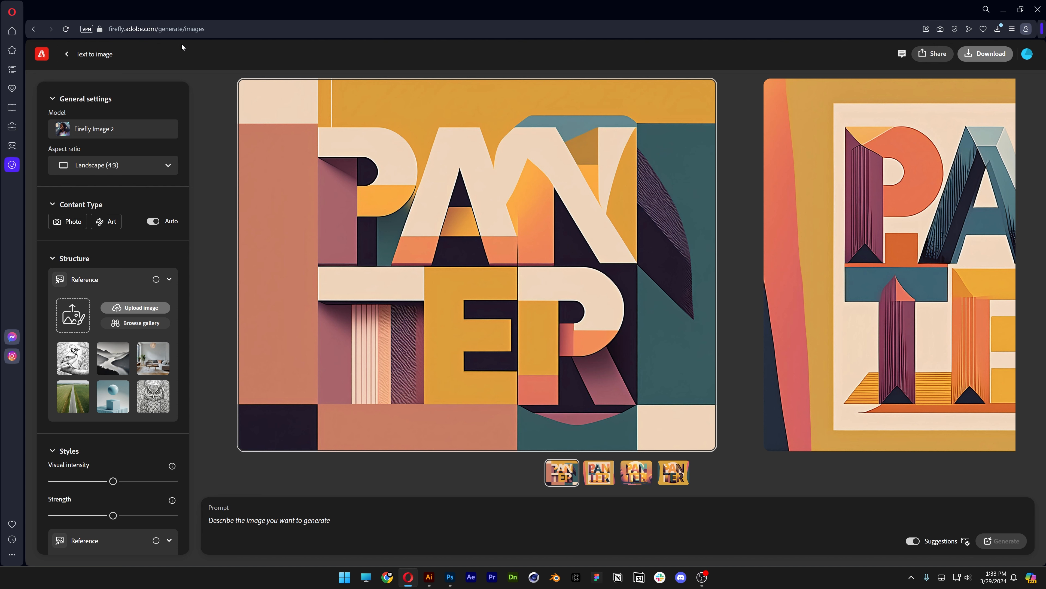
scroll("down", 3)
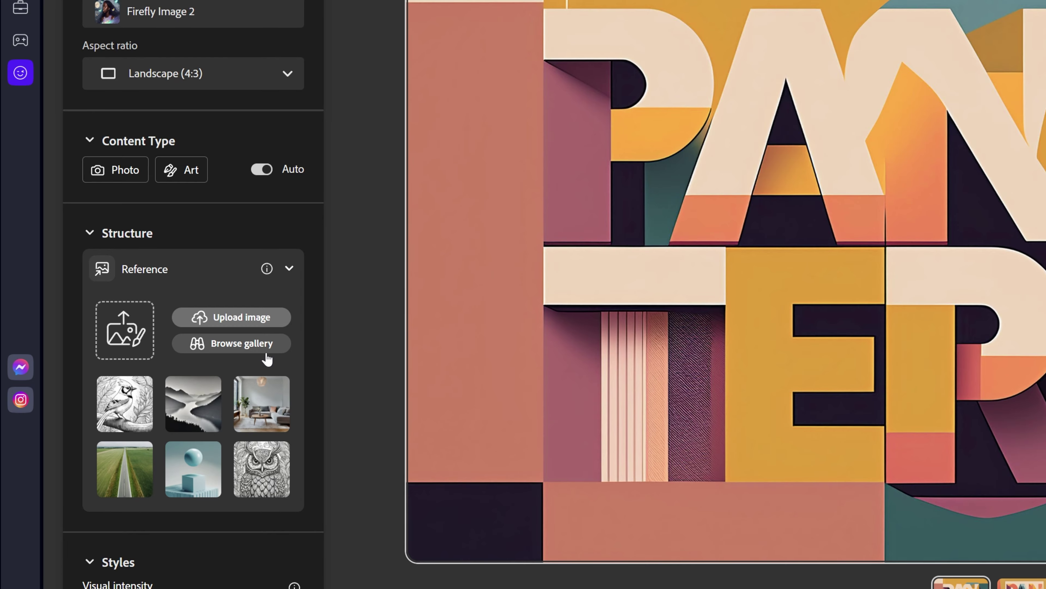
- Upload the Nike swoosh logo jpg as the Structure reference image
left_click(231, 343)
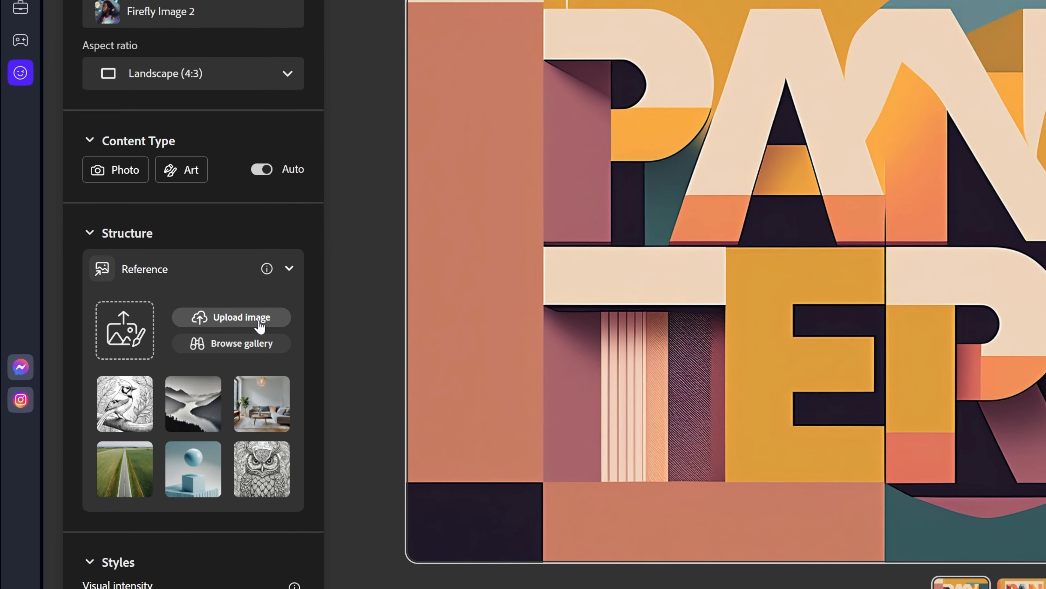
left_click(232, 317)
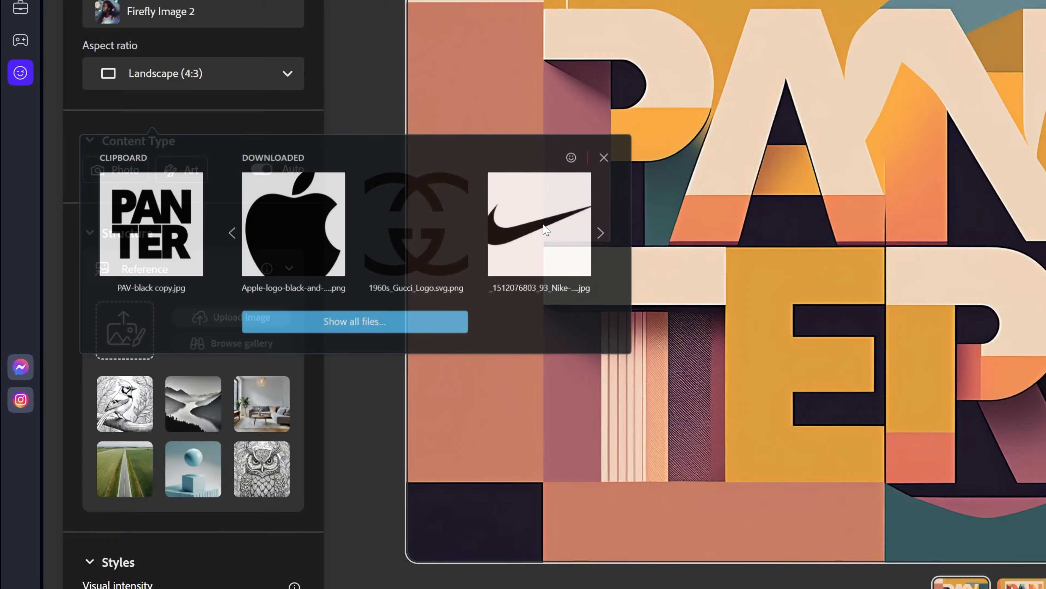
left_click(541, 228)
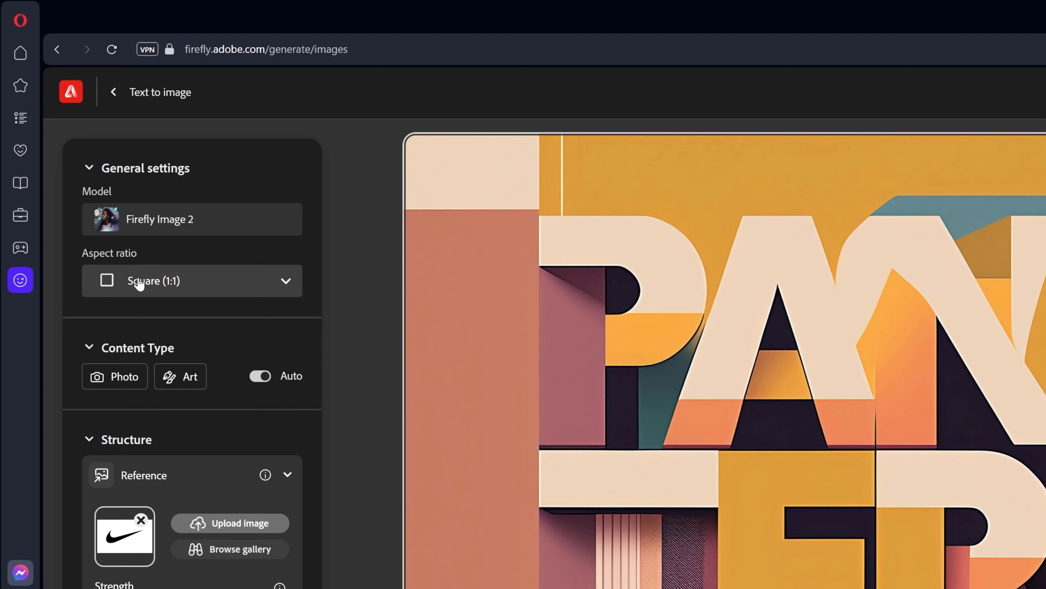
mouse_move(135, 298)
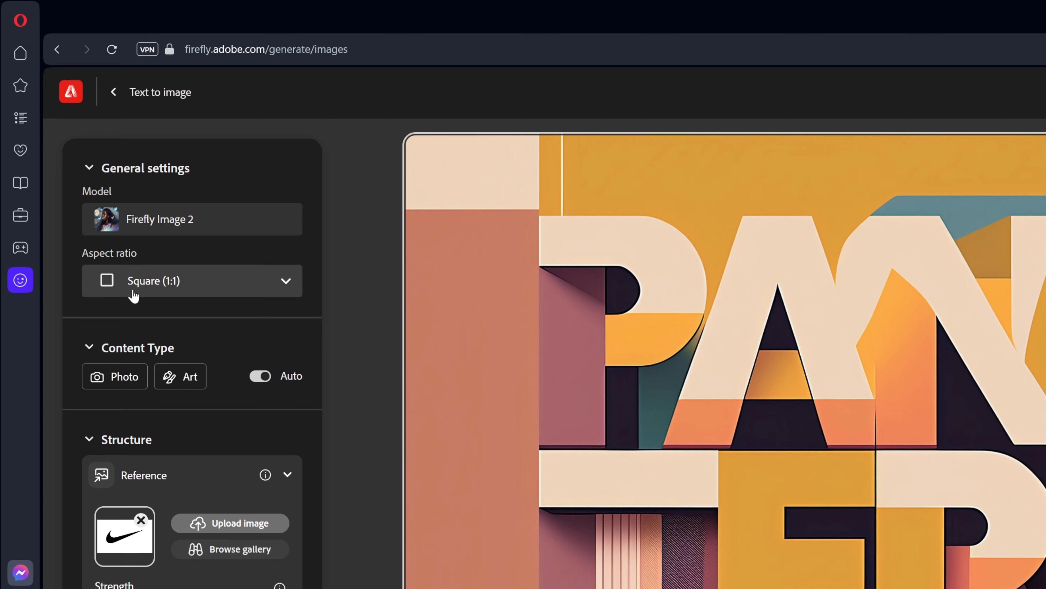
- Change the aspect ratio from Square (1:1) to Widescreen (16:9)
left_click(175, 281)
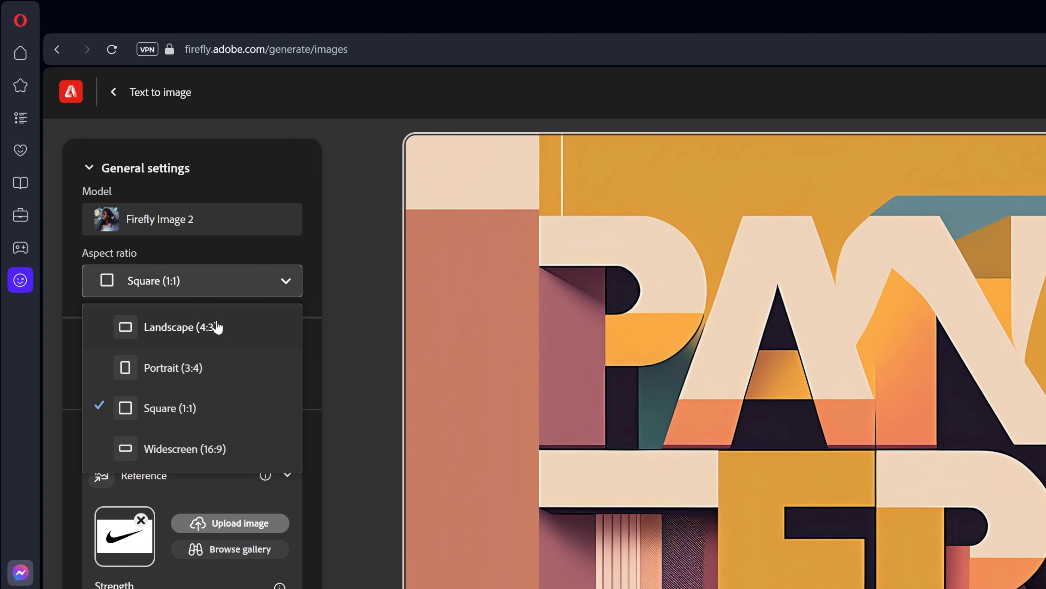
mouse_move(186, 375)
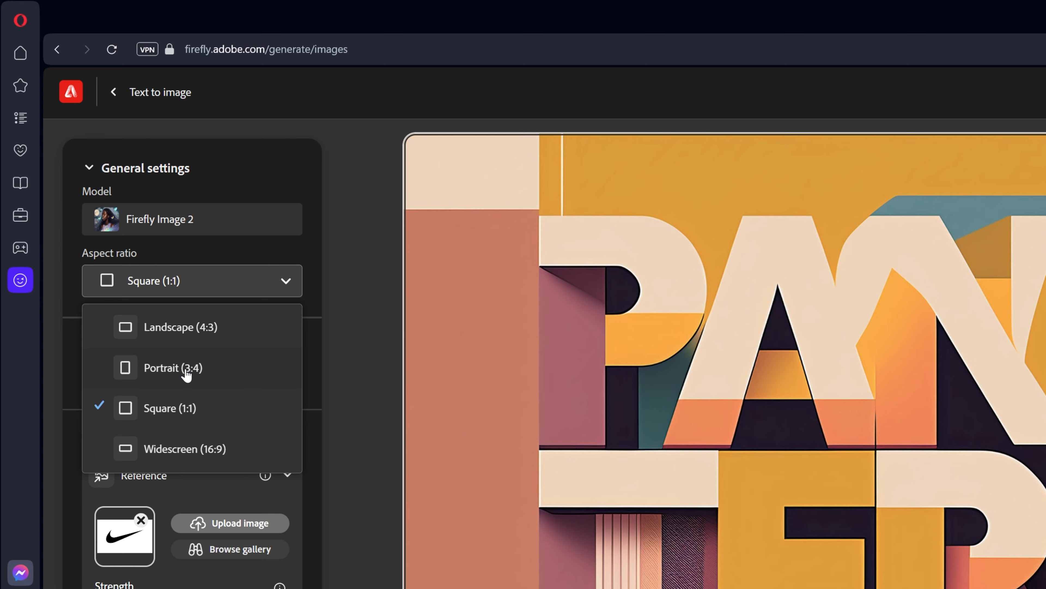
mouse_move(188, 467)
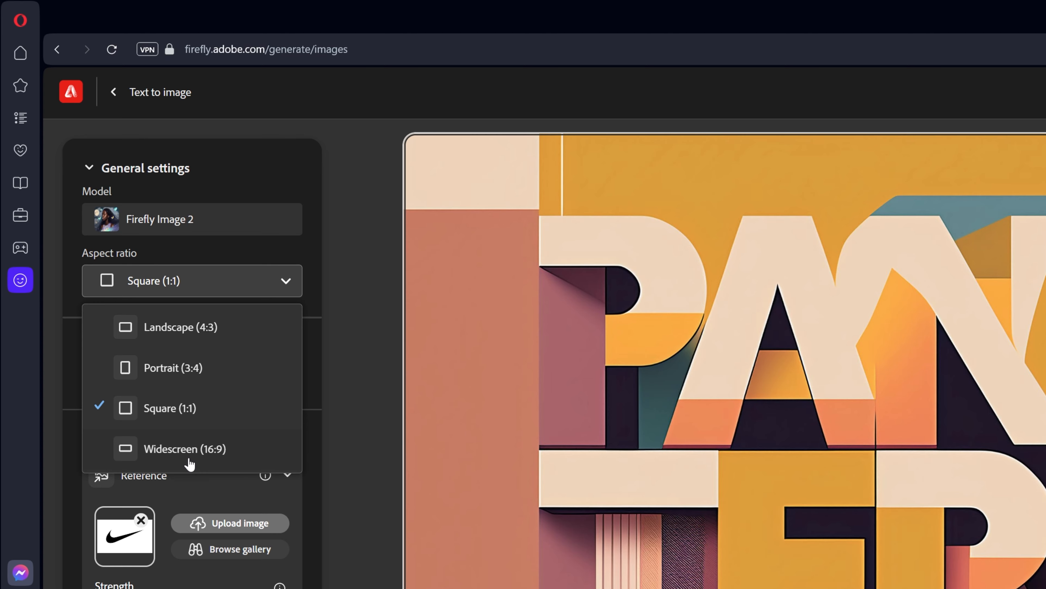
mouse_move(171, 458)
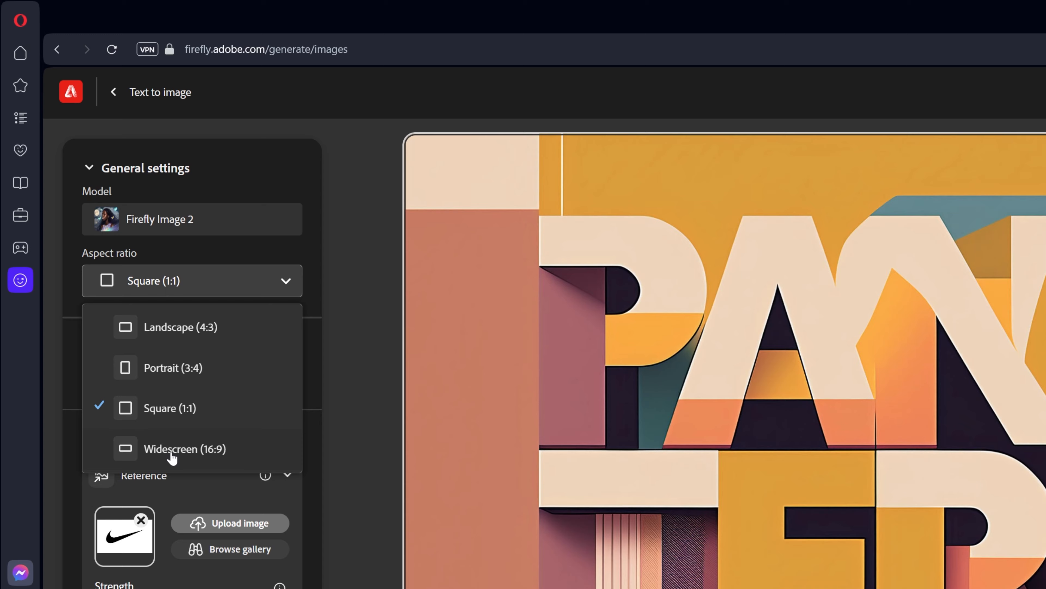
left_click(186, 448)
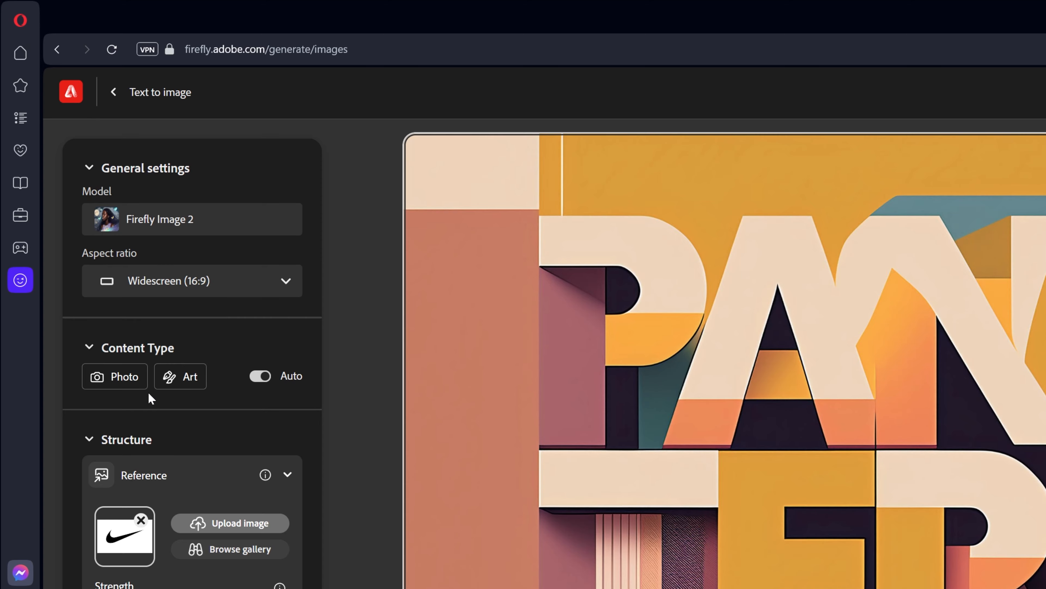
- Set Content Type to Photo, revealing f/4, 1/250s and 50mm settings
left_click(114, 376)
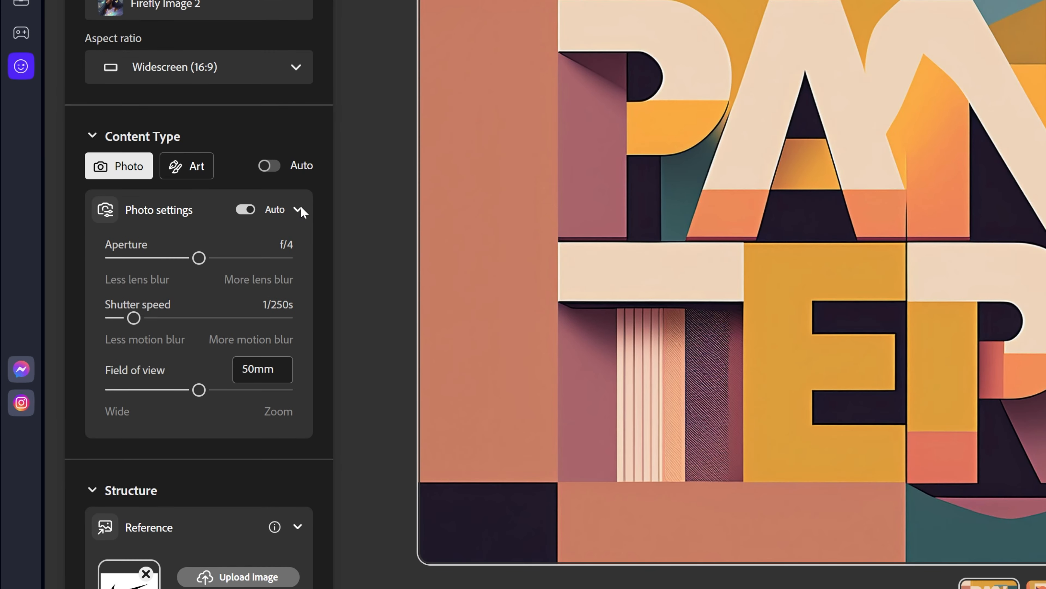
mouse_move(162, 327)
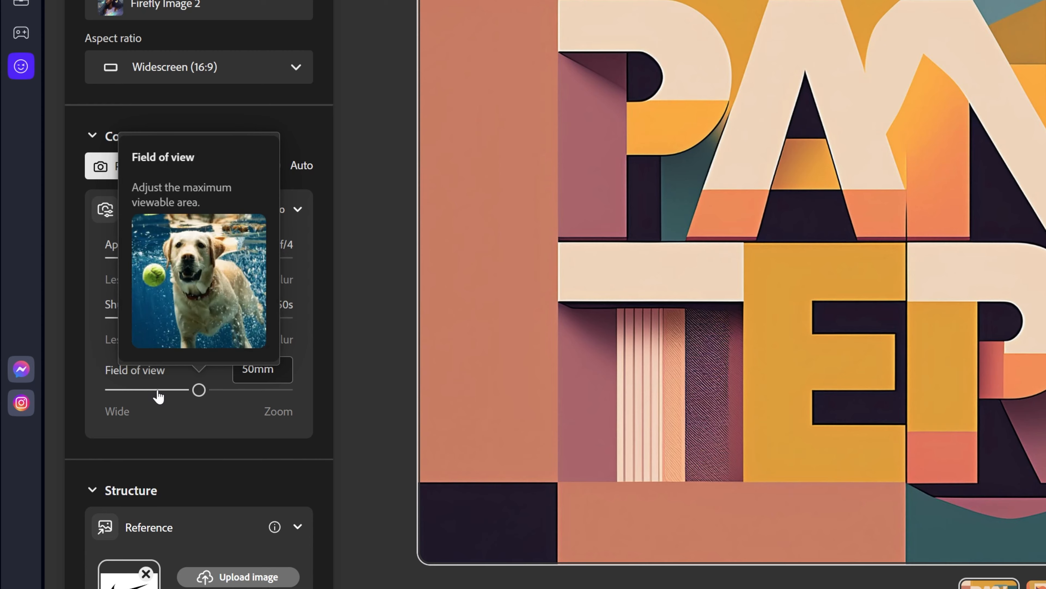
mouse_move(330, 351)
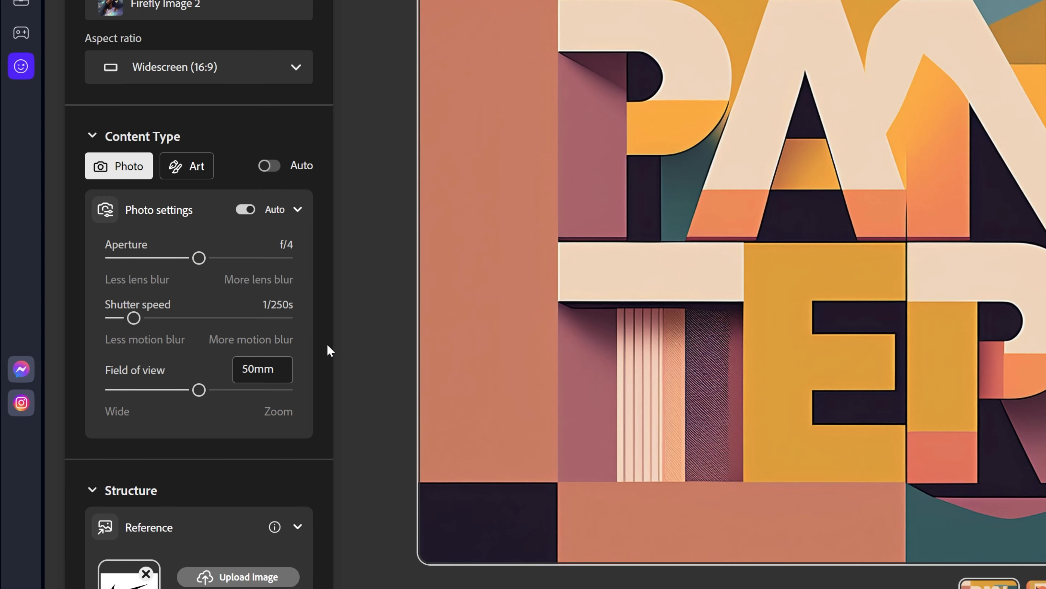
mouse_move(269, 170)
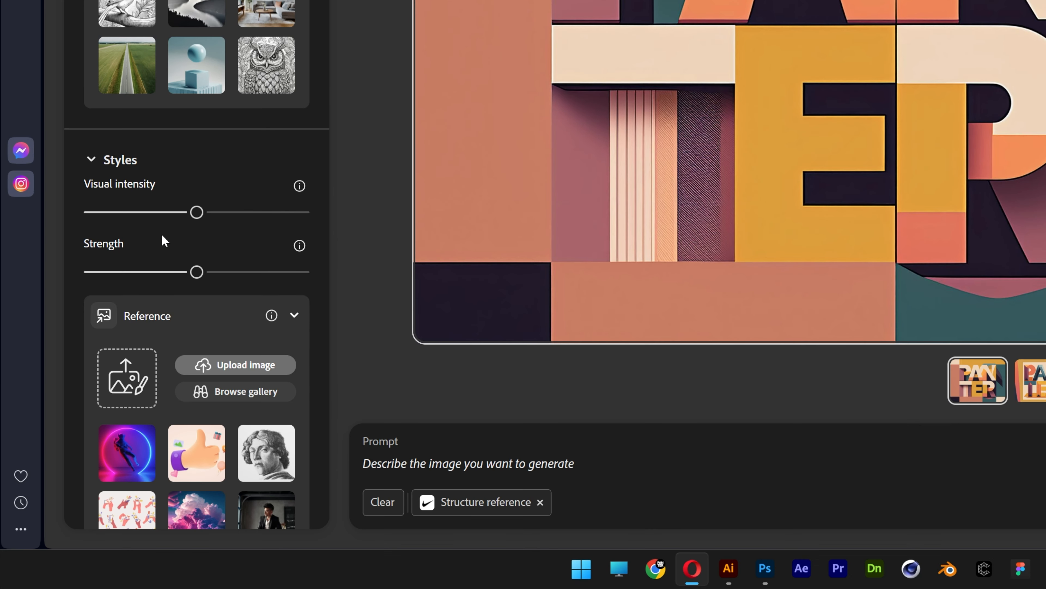
- Drag the style Strength slider to its maximum, leaving visual intensity at midpoint
left_click_drag(197, 271, 303, 271)
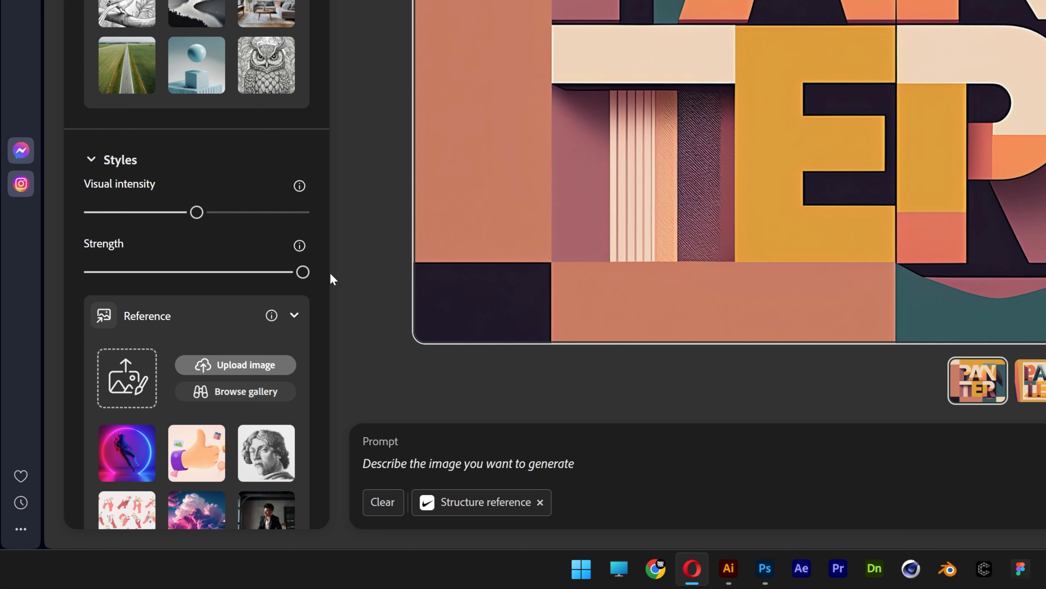
mouse_move(118, 215)
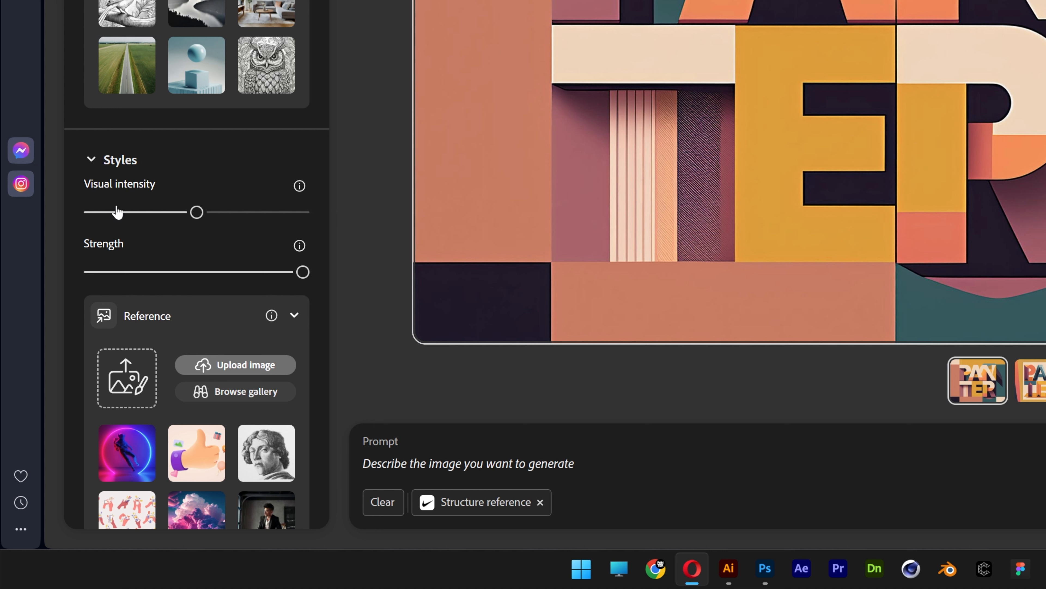
mouse_move(298, 186)
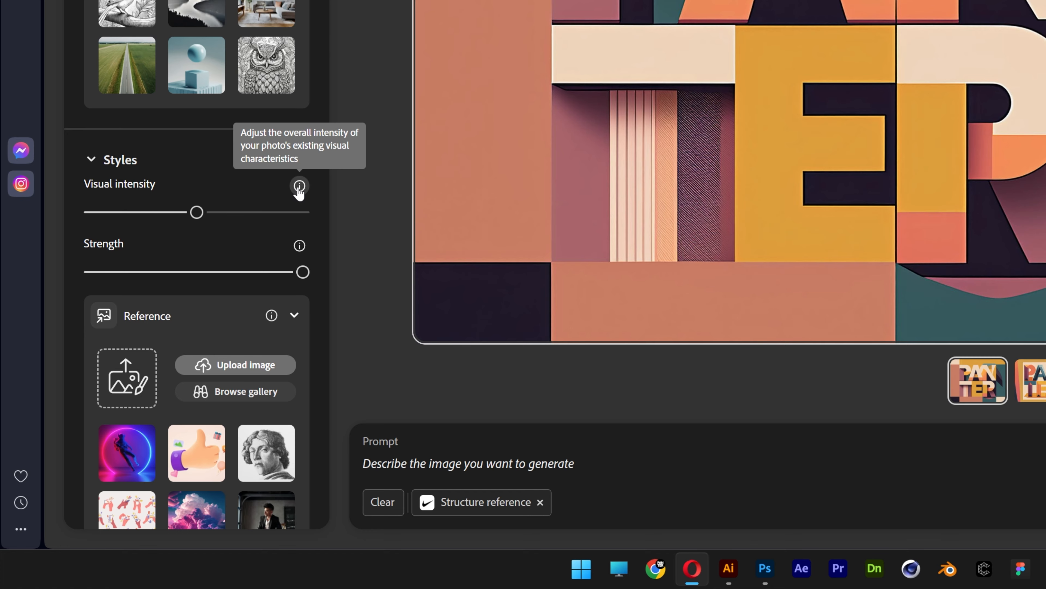
scroll("down", 3)
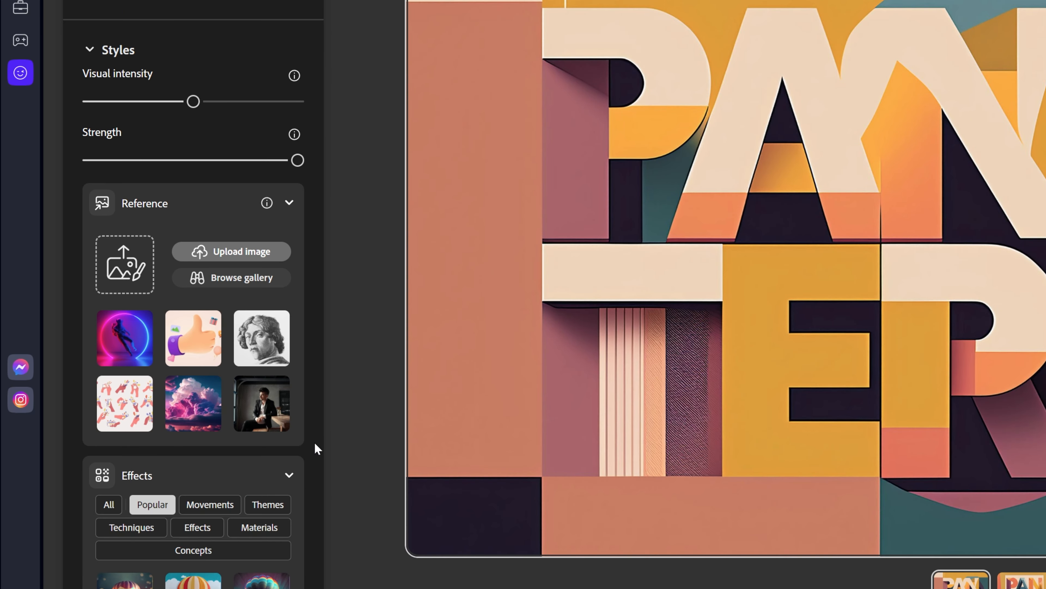
mouse_move(132, 281)
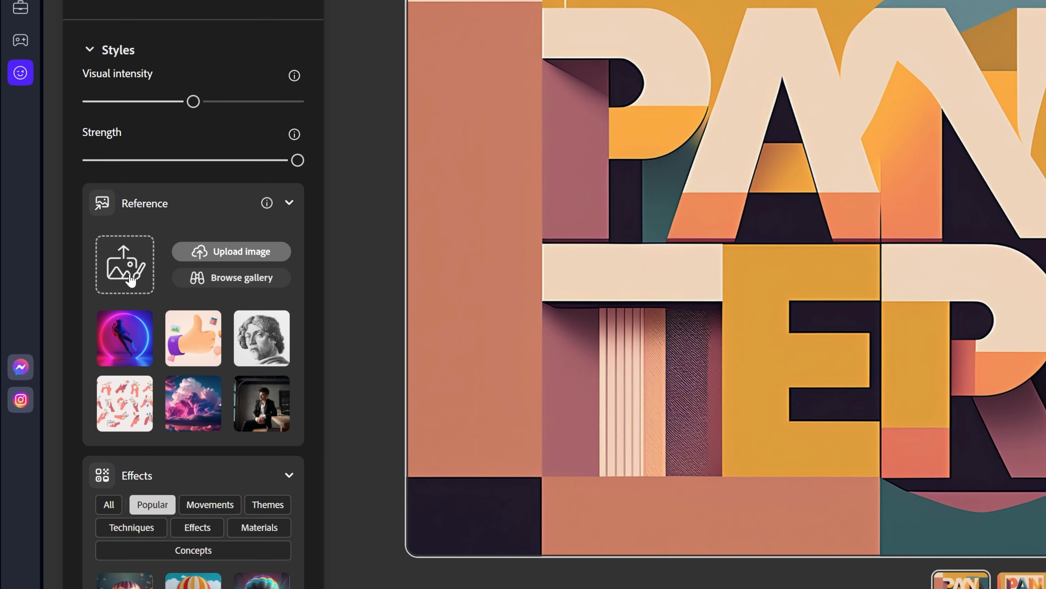
- Deselect the geometric pattern preset and choose the aerial forest-and-river image as style reference
scroll("down", 3)
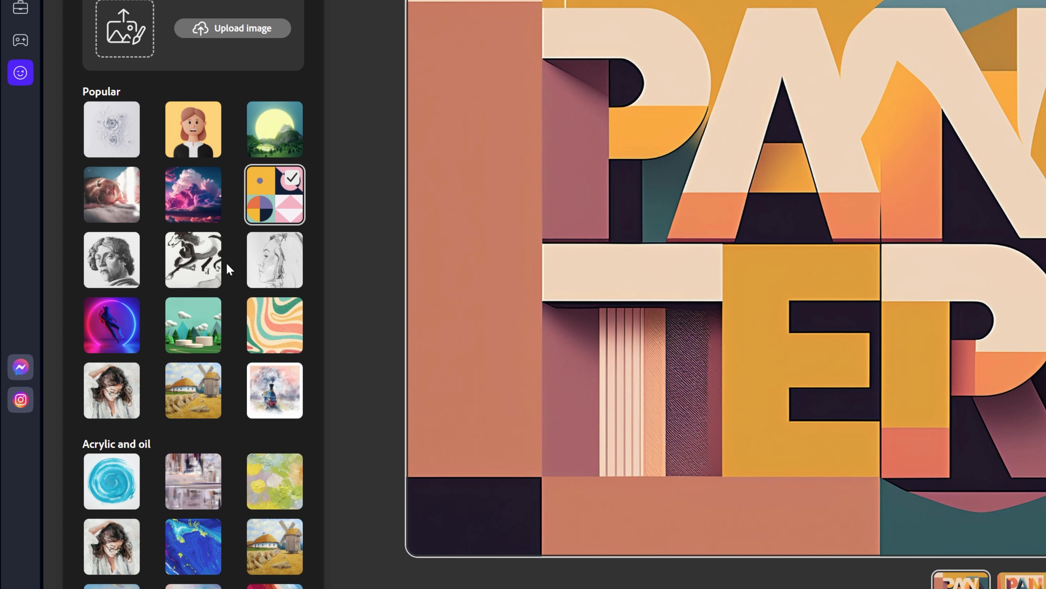
mouse_move(274, 206)
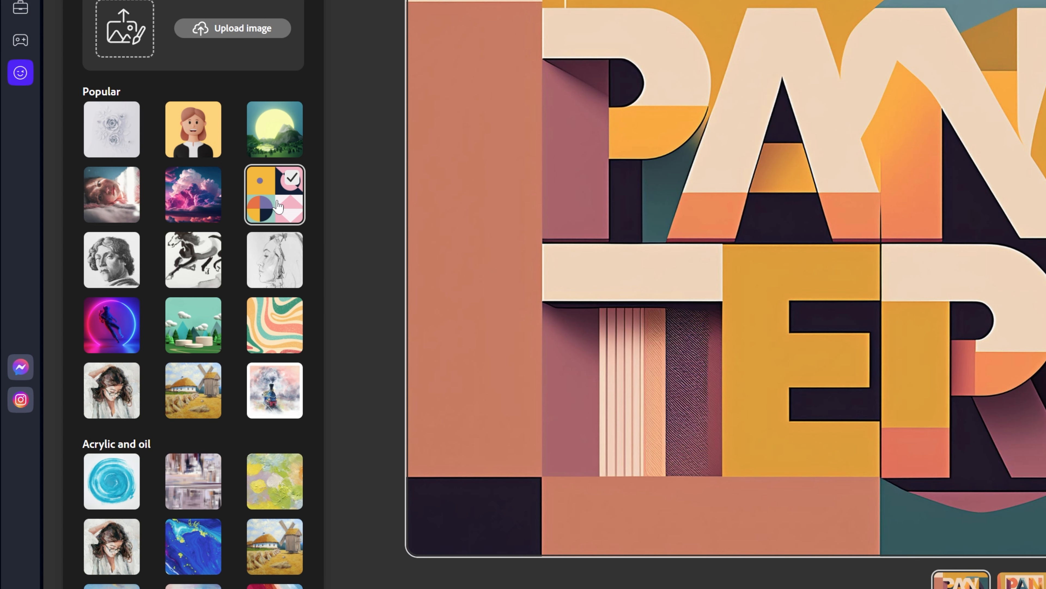
left_click(274, 196)
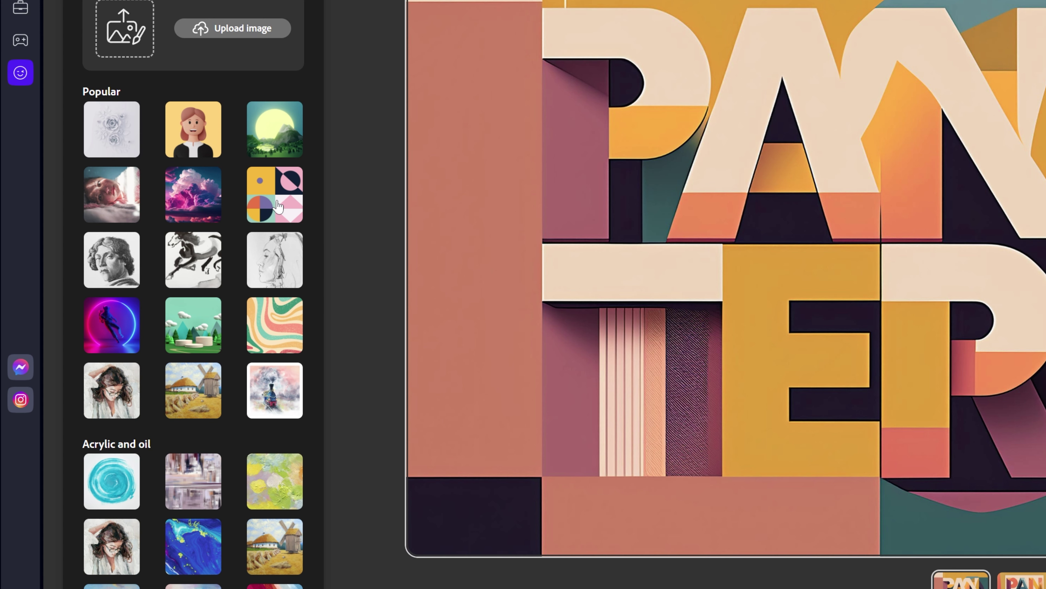
scroll("down", 3)
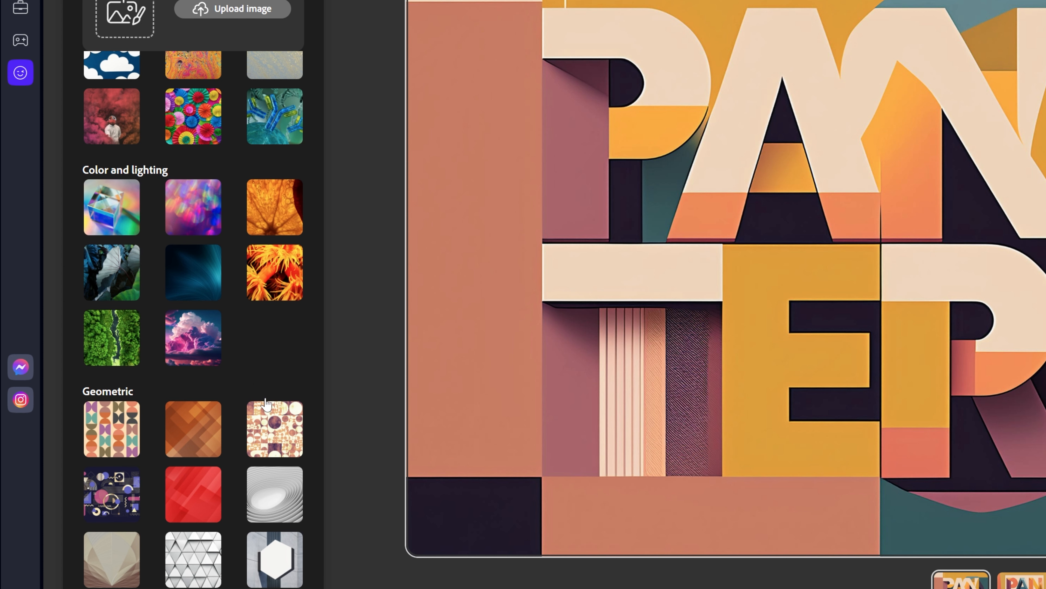
mouse_move(127, 351)
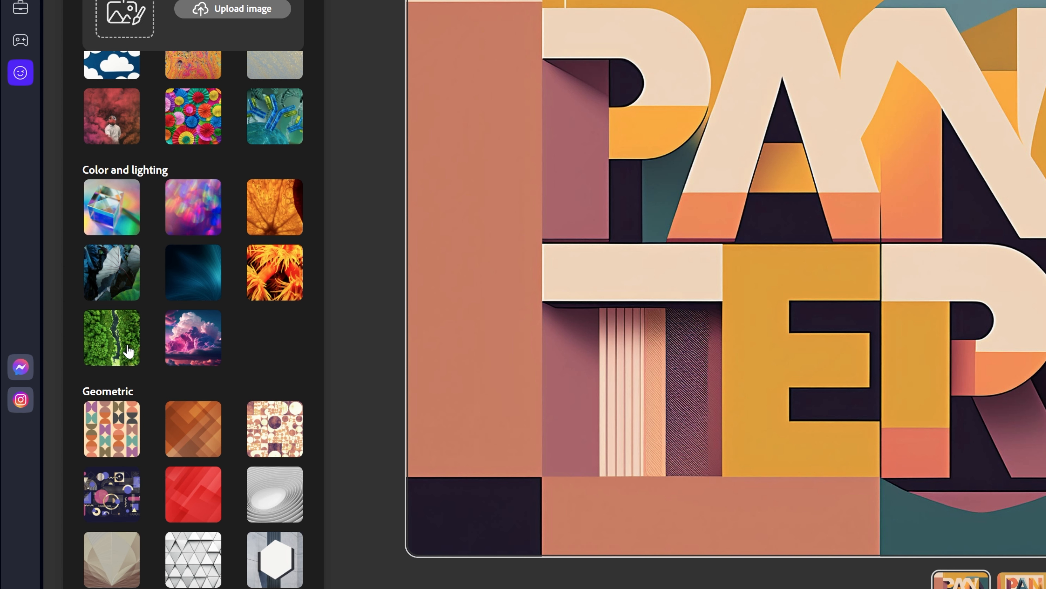
left_click(127, 351)
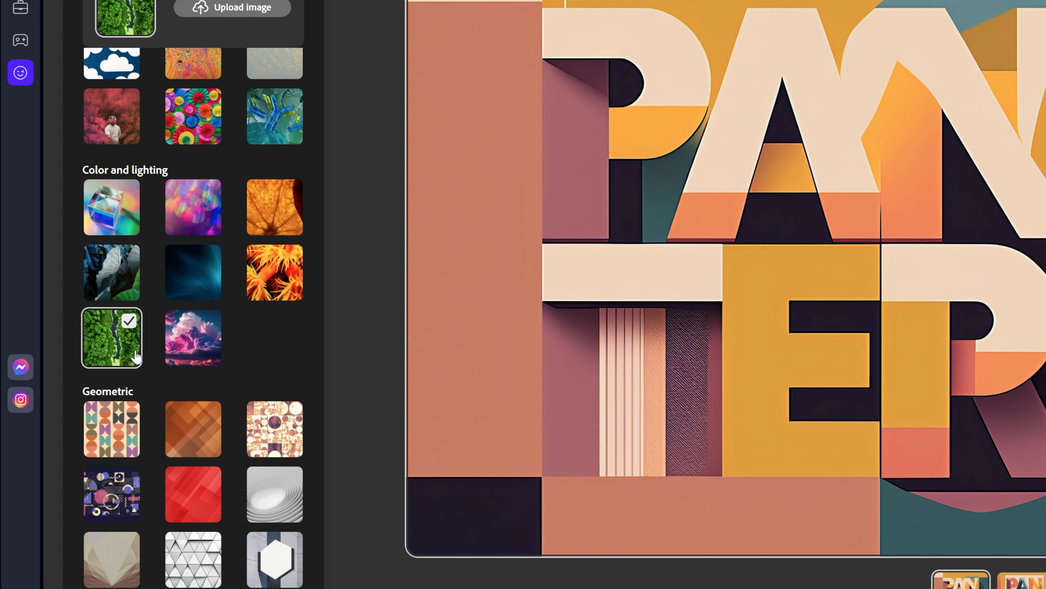
scroll("down", 3)
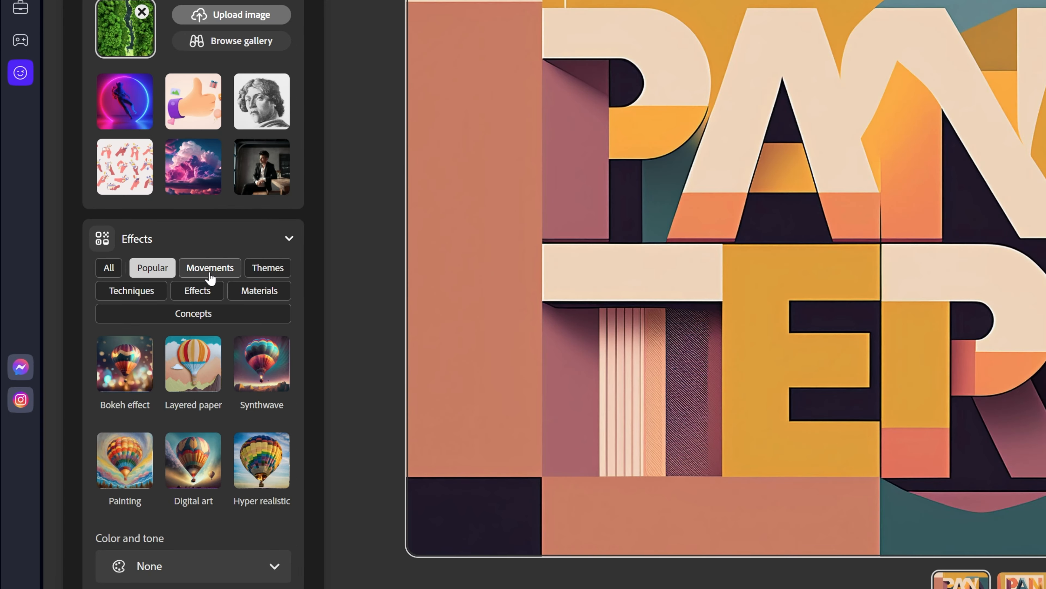
- Browse all effect categories and add the Simple concept effect next to Cinematic
left_click(268, 268)
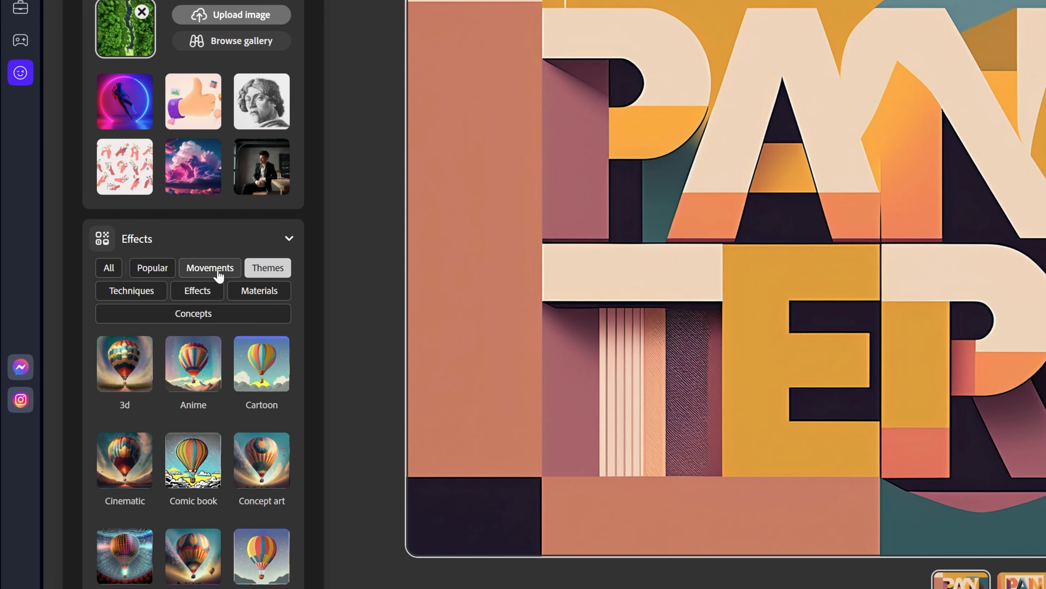
left_click(210, 268)
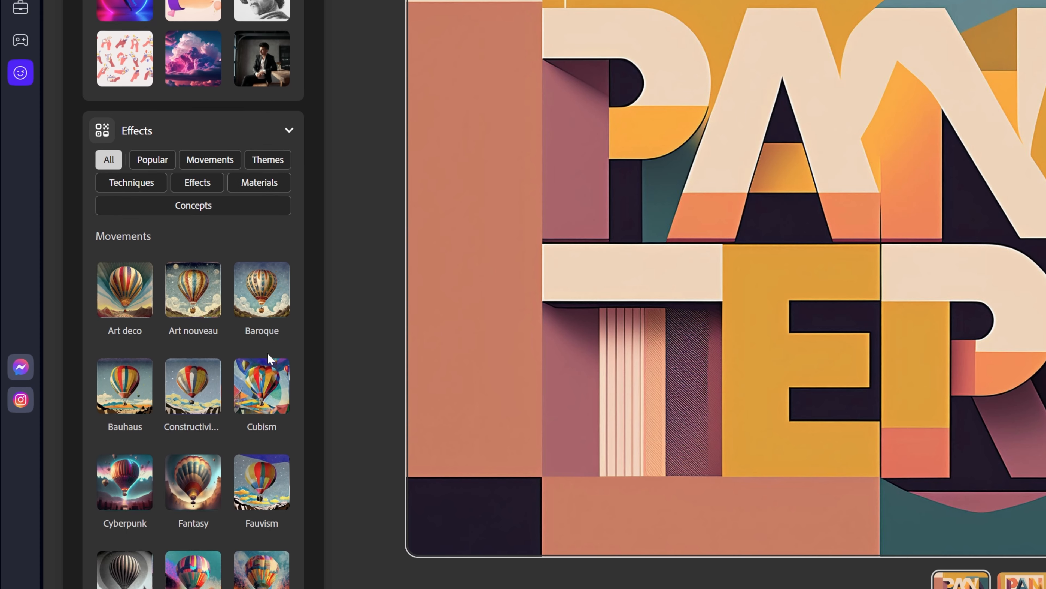
scroll("down", 3)
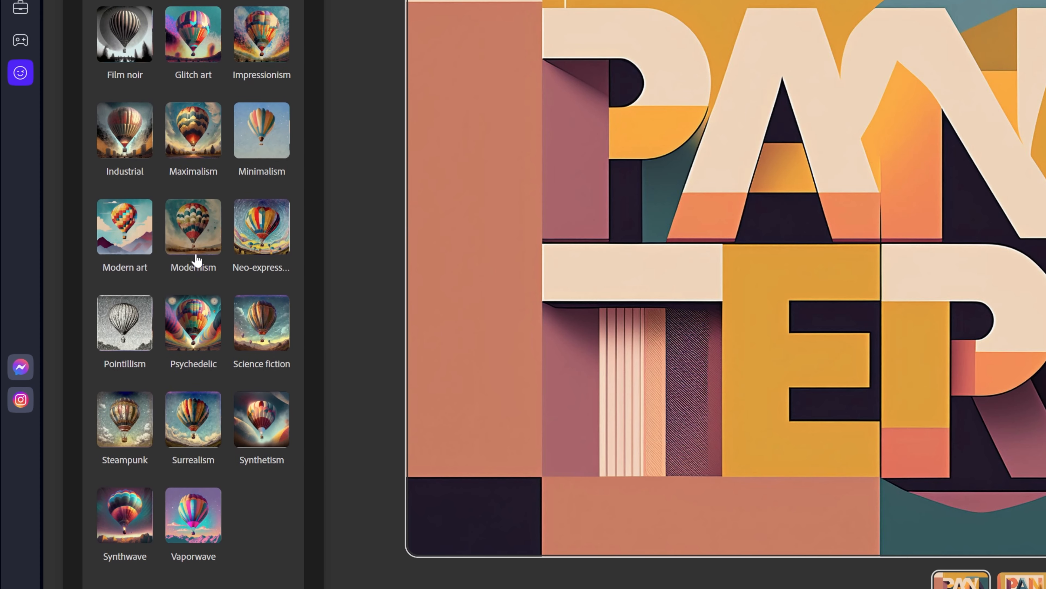
scroll("down", 3)
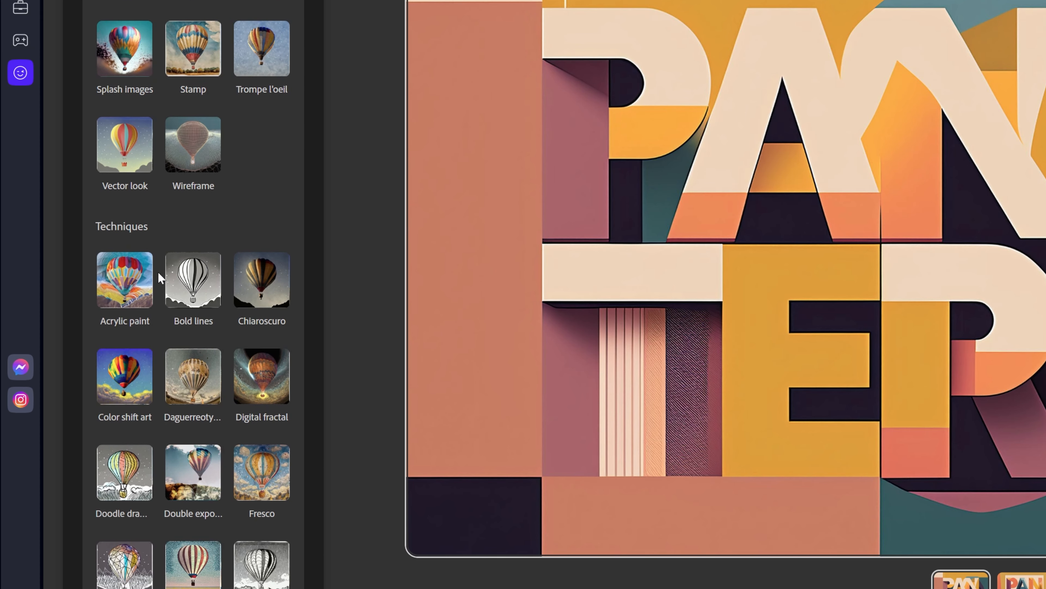
mouse_move(284, 354)
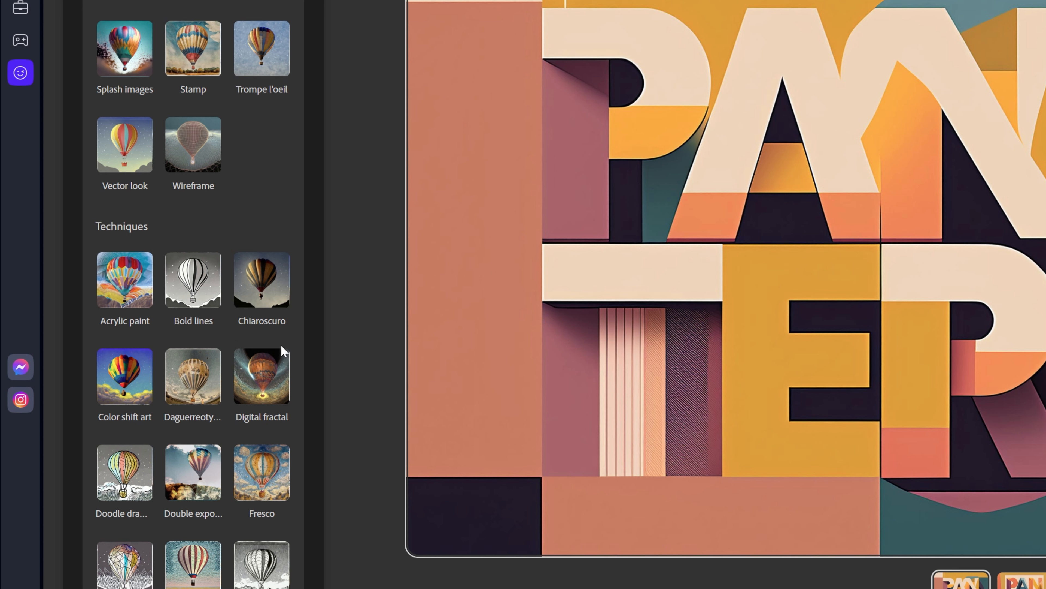
scroll("down", 3)
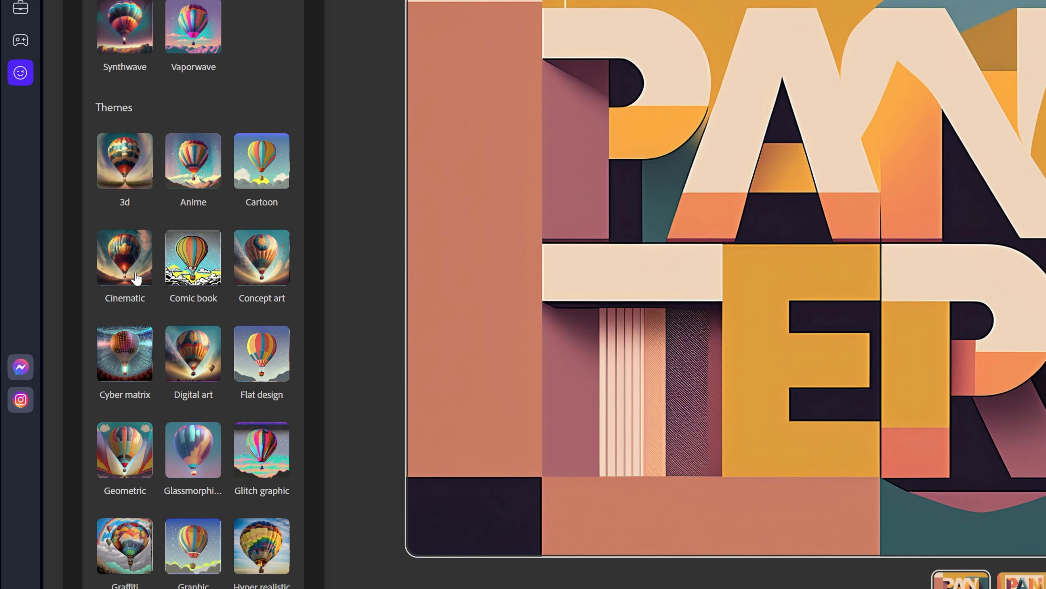
scroll("down", 3)
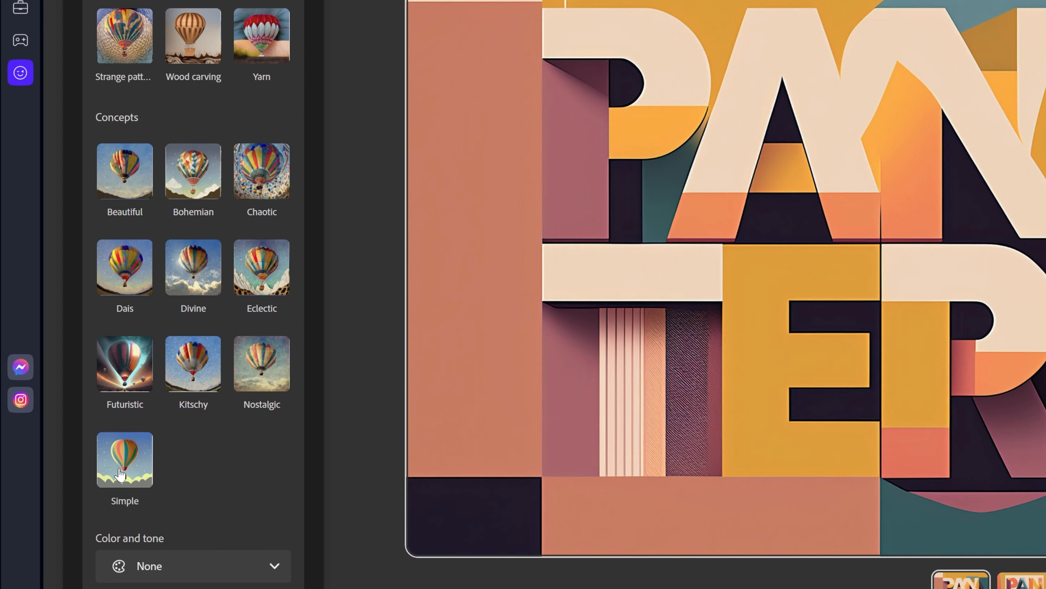
left_click(125, 460)
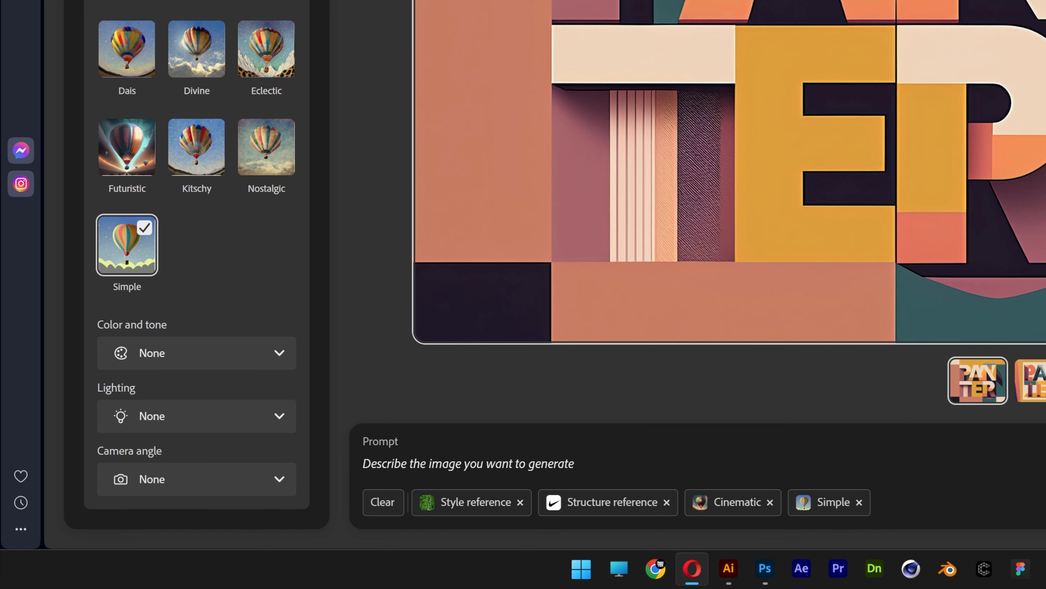
- Enter the prompt 'nike logo', pick Vibrant colors, and leave lighting and camera angle at None
type("nike logo")
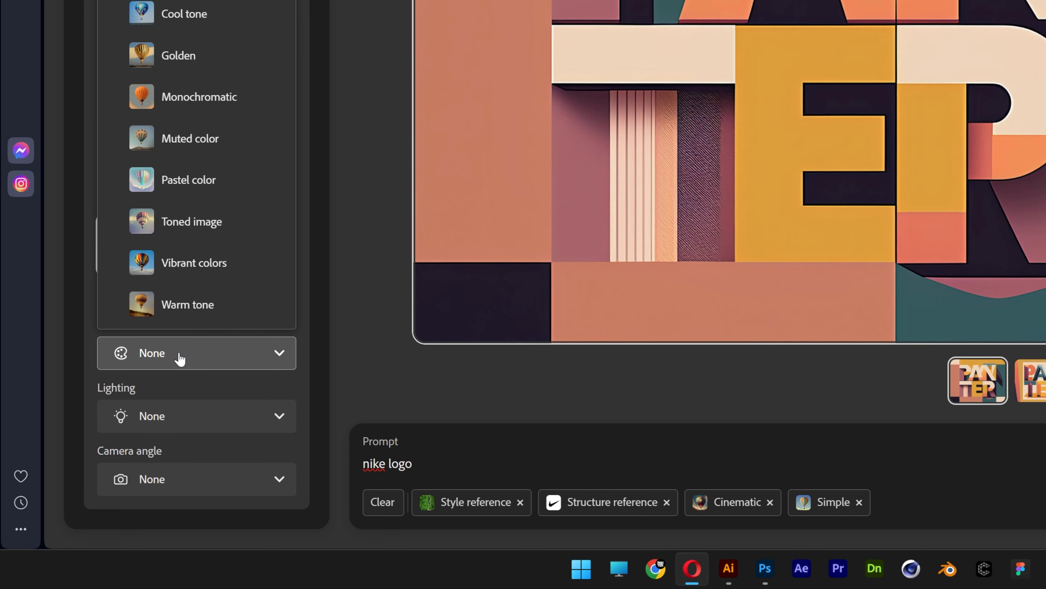
left_click(194, 263)
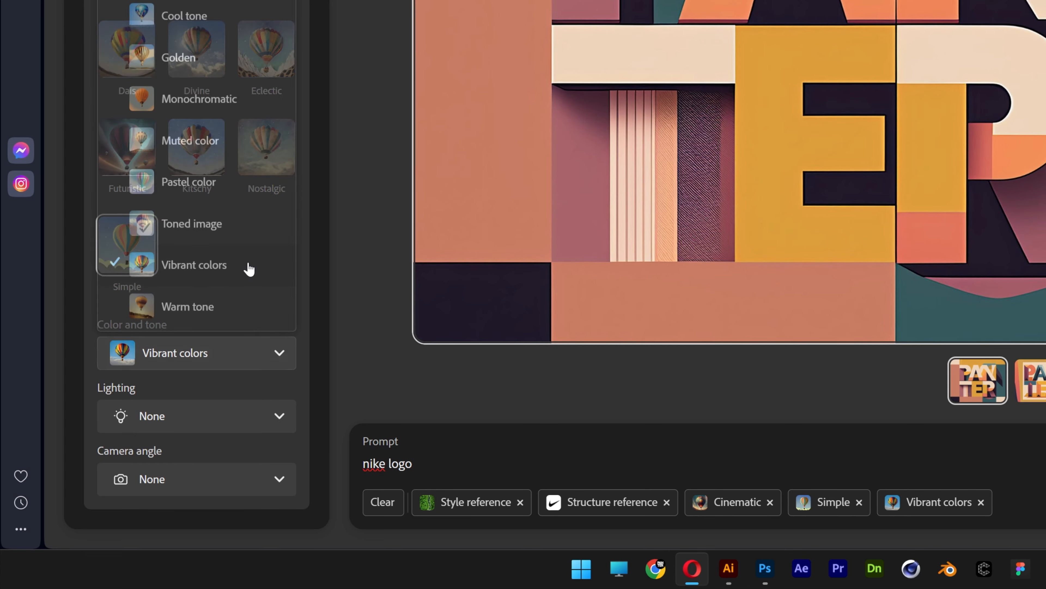
left_click(195, 416)
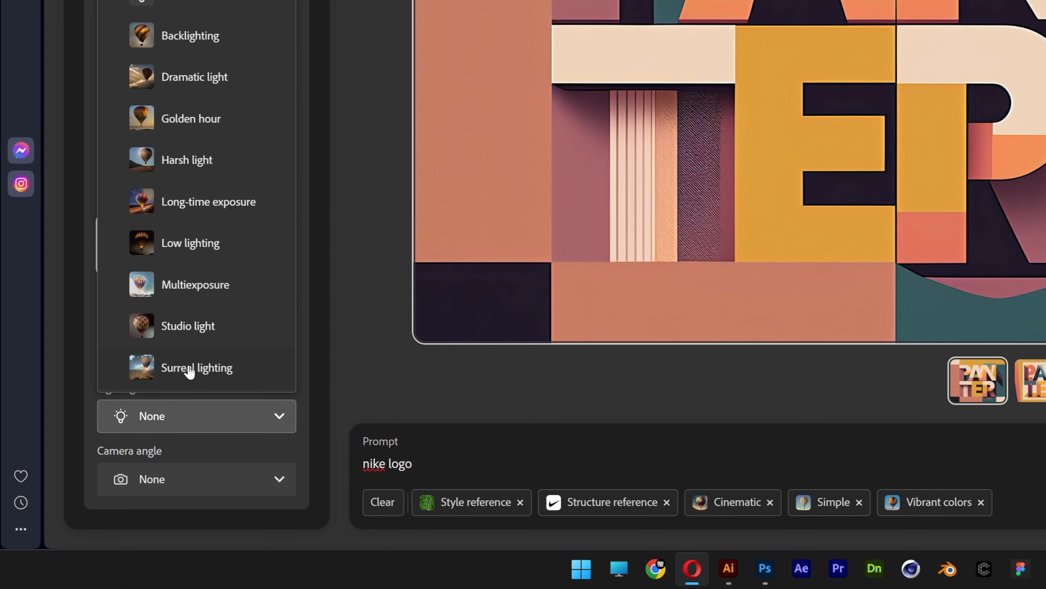
mouse_move(227, 245)
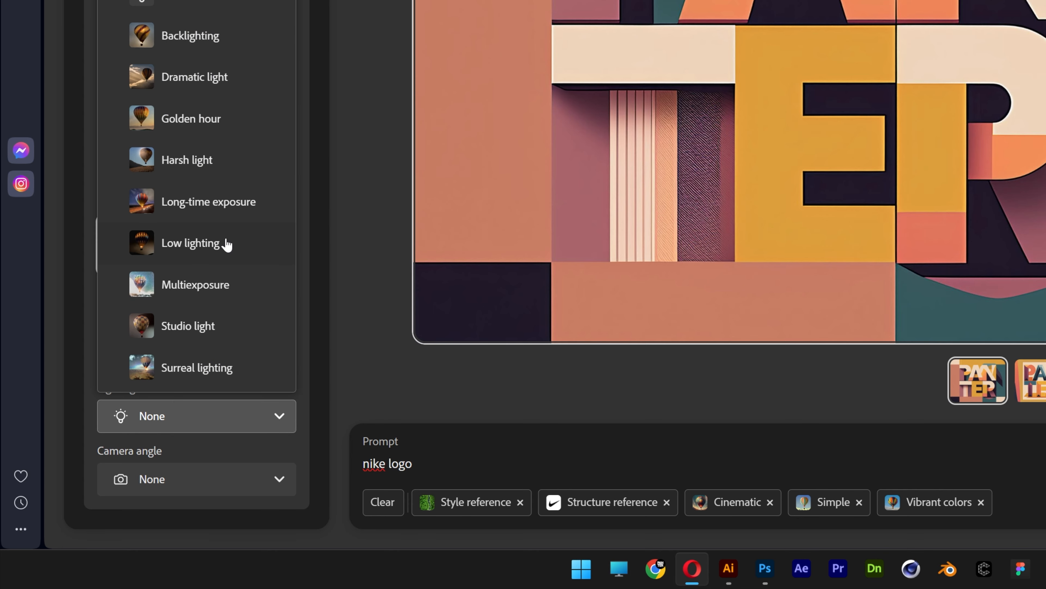
mouse_move(228, 246)
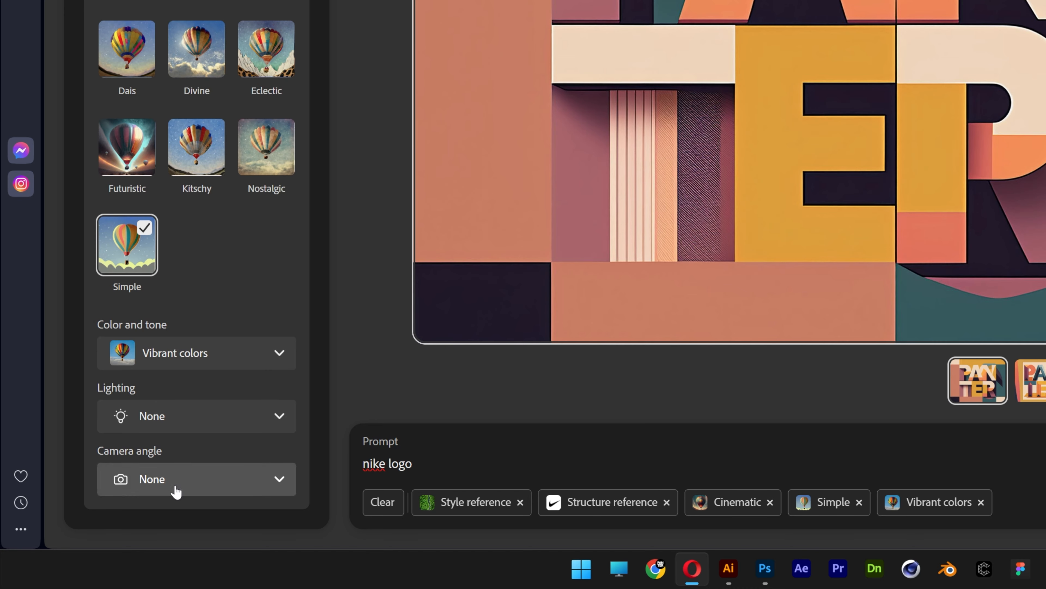
left_click(180, 479)
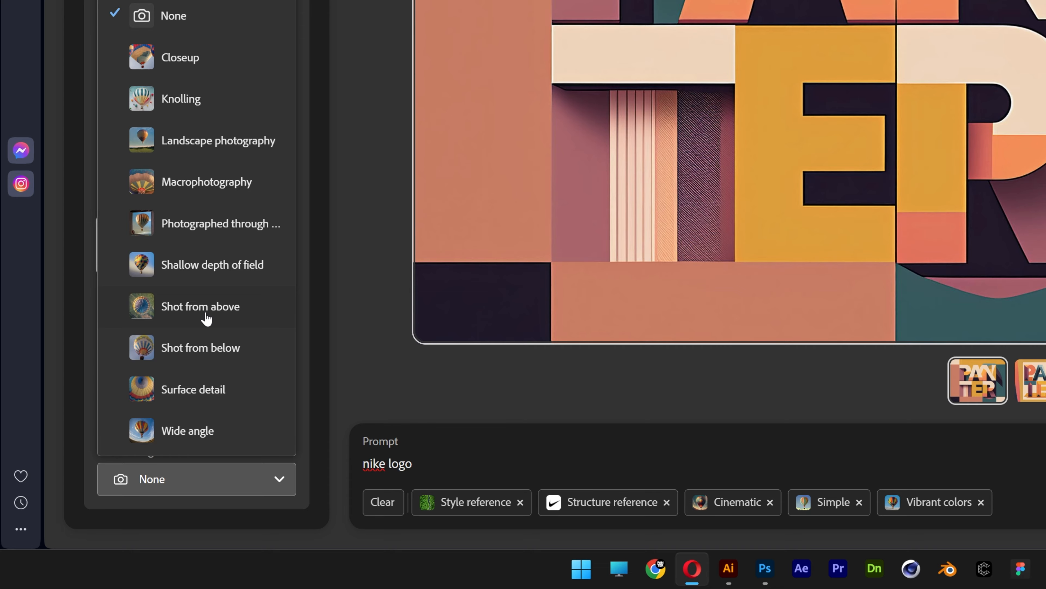
mouse_move(216, 92)
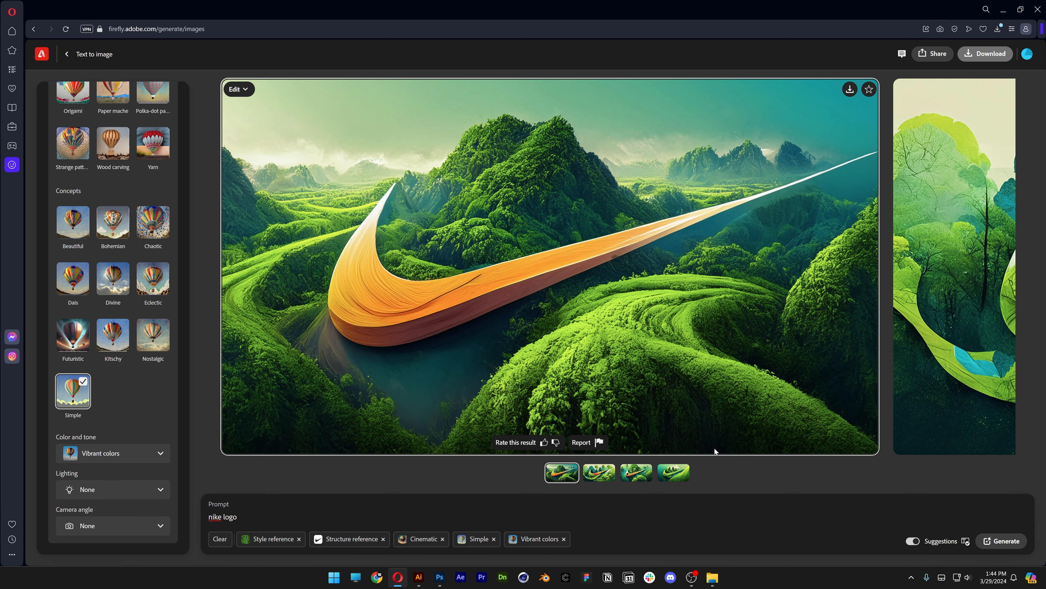
- Review the four generated swoosh-in-forest images enlarged one by one, then return to results
left_click(549, 267)
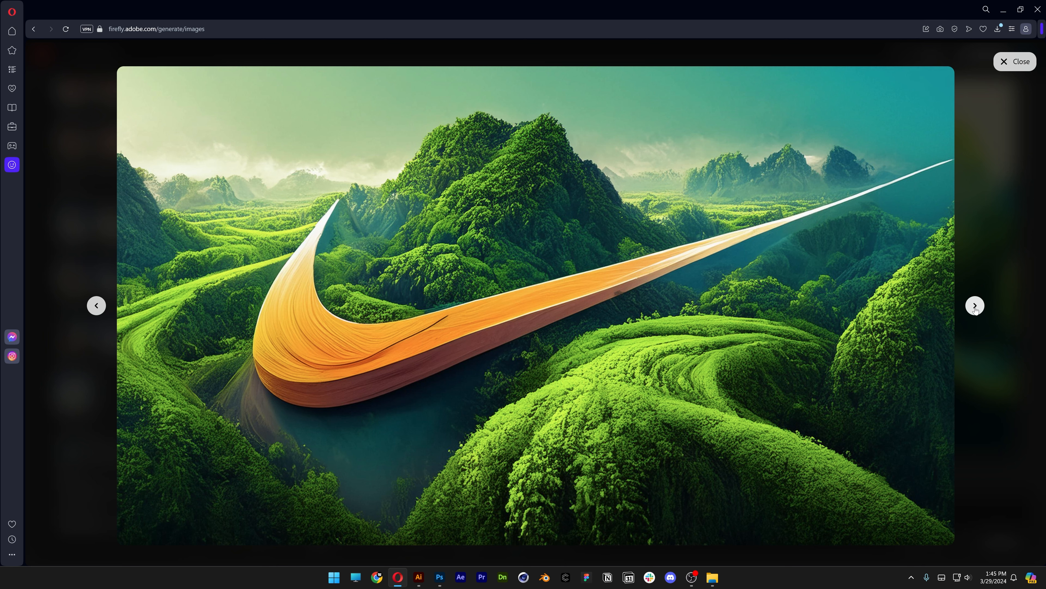
left_click(975, 305)
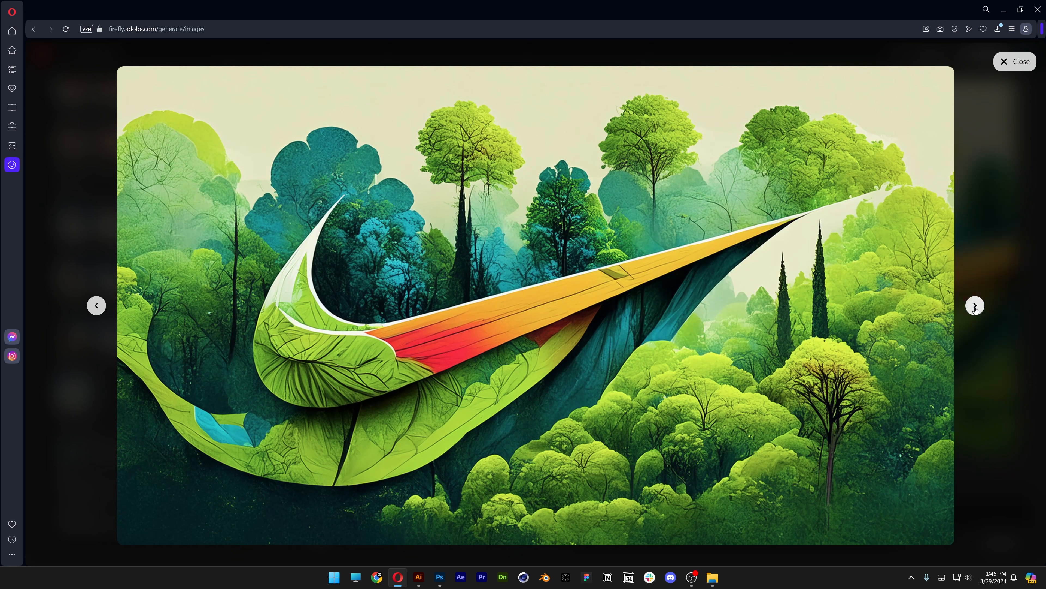
left_click(975, 305)
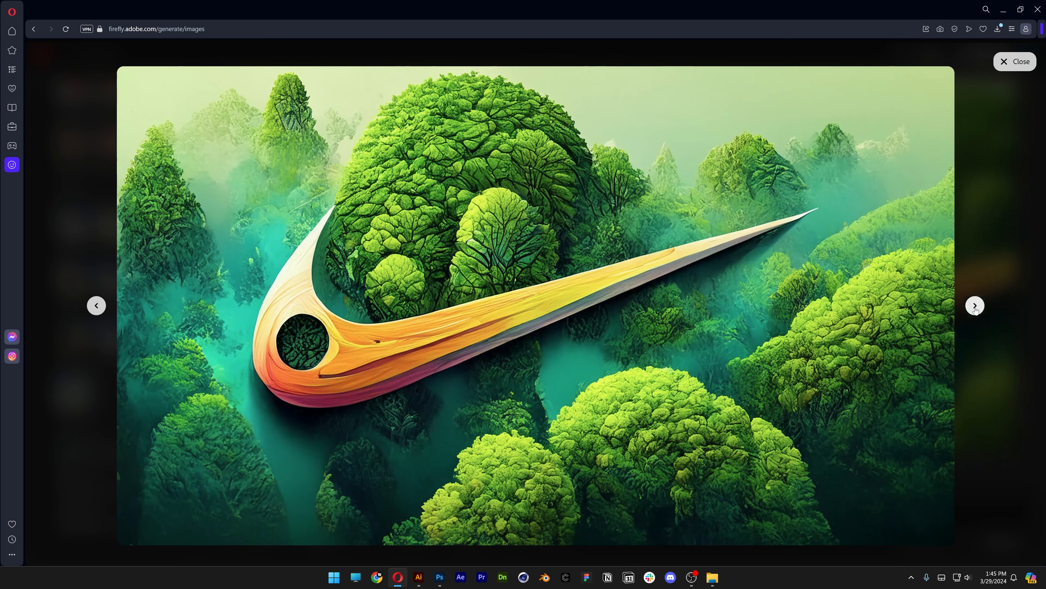
left_click(975, 305)
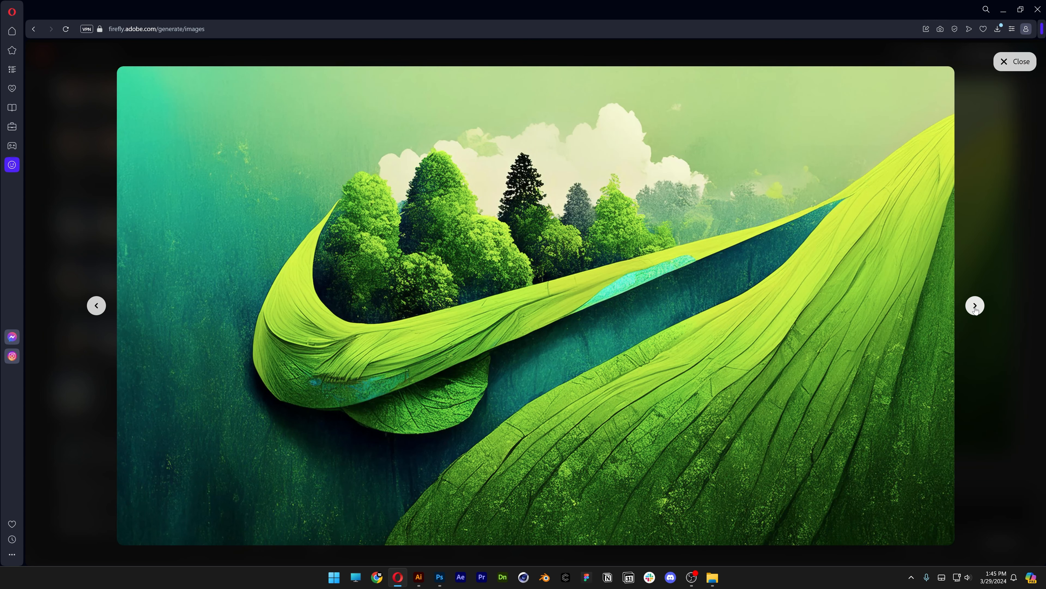
left_click(1016, 61)
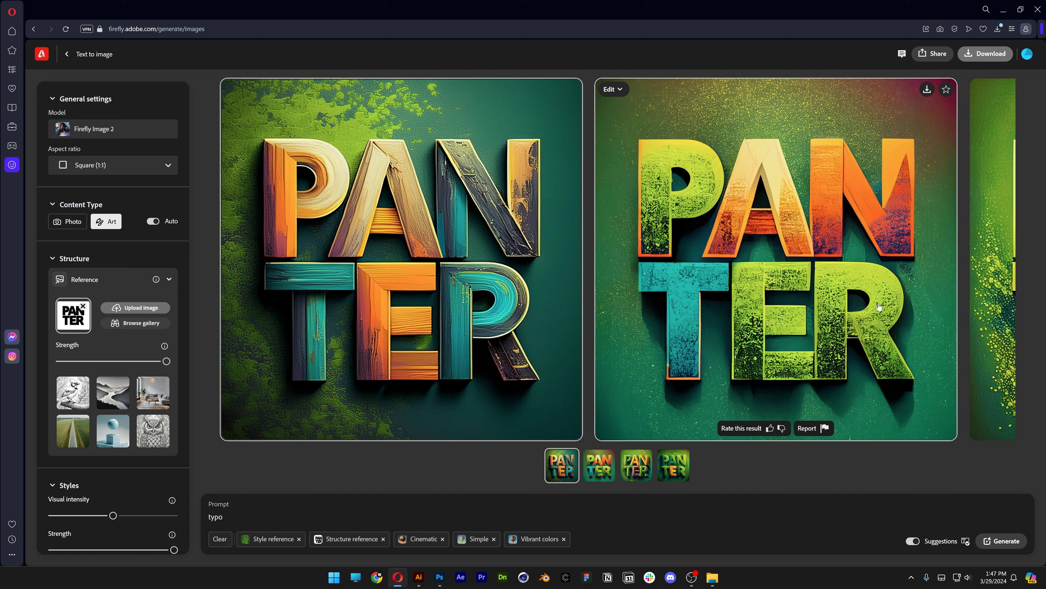